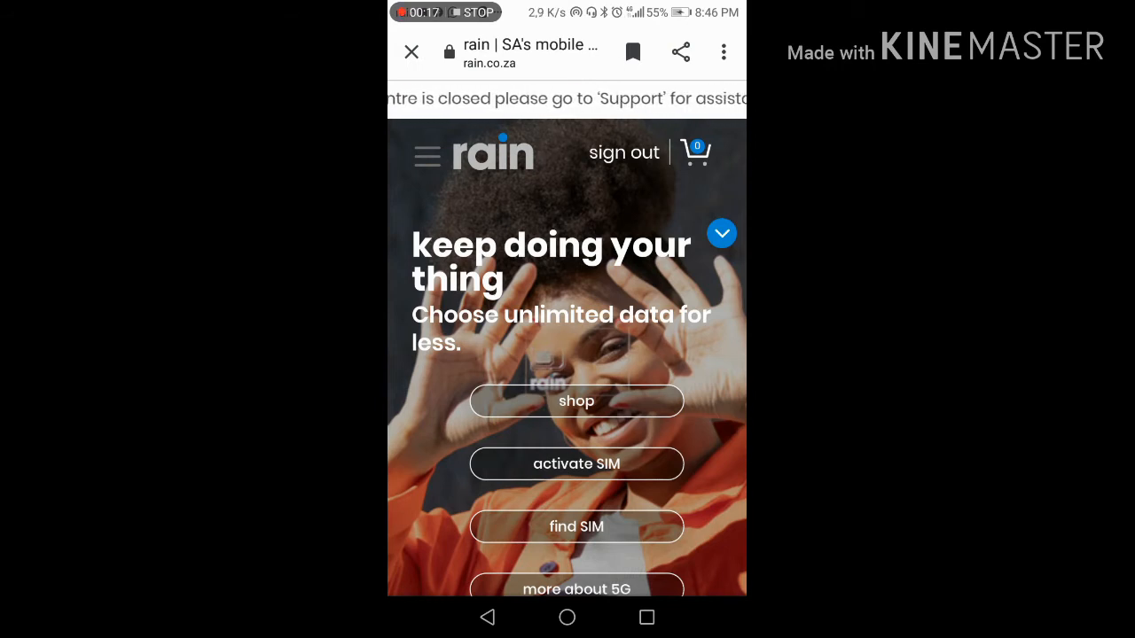
- Scroll down the rain home page to reach the support button
{"action": "scroll", "scroll_direction": "up", "scroll_amount": 3}
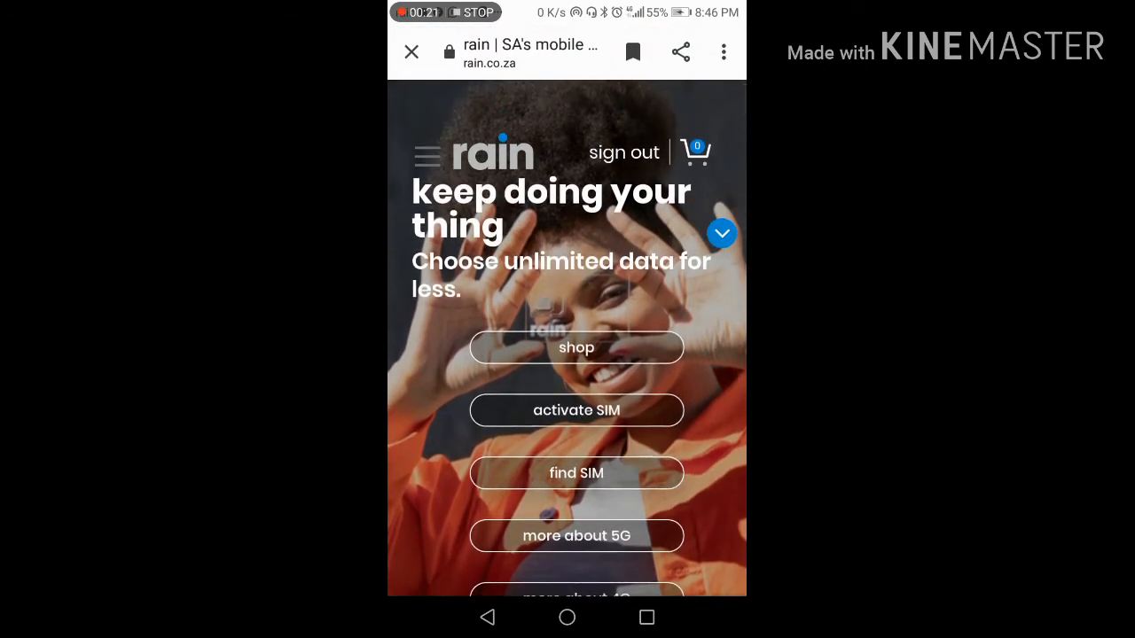
{"action": "scroll", "scroll_direction": "down", "scroll_amount": 3}
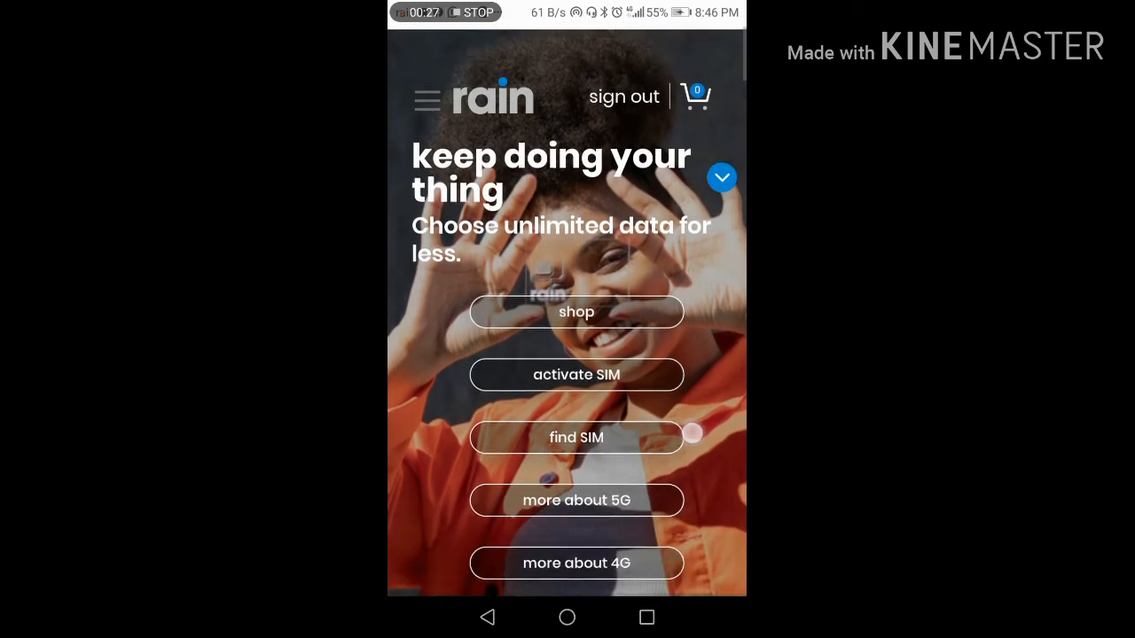
{"action": "scroll", "scroll_direction": "down", "scroll_amount": 3}
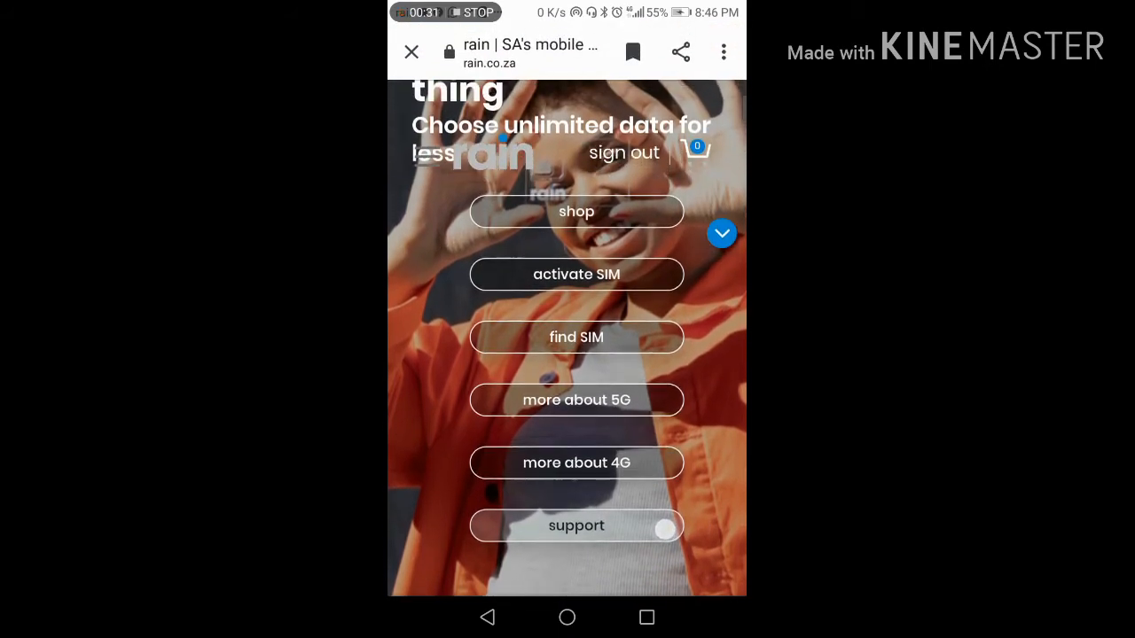
{"action": "scroll", "scroll_direction": "down", "scroll_amount": 3}
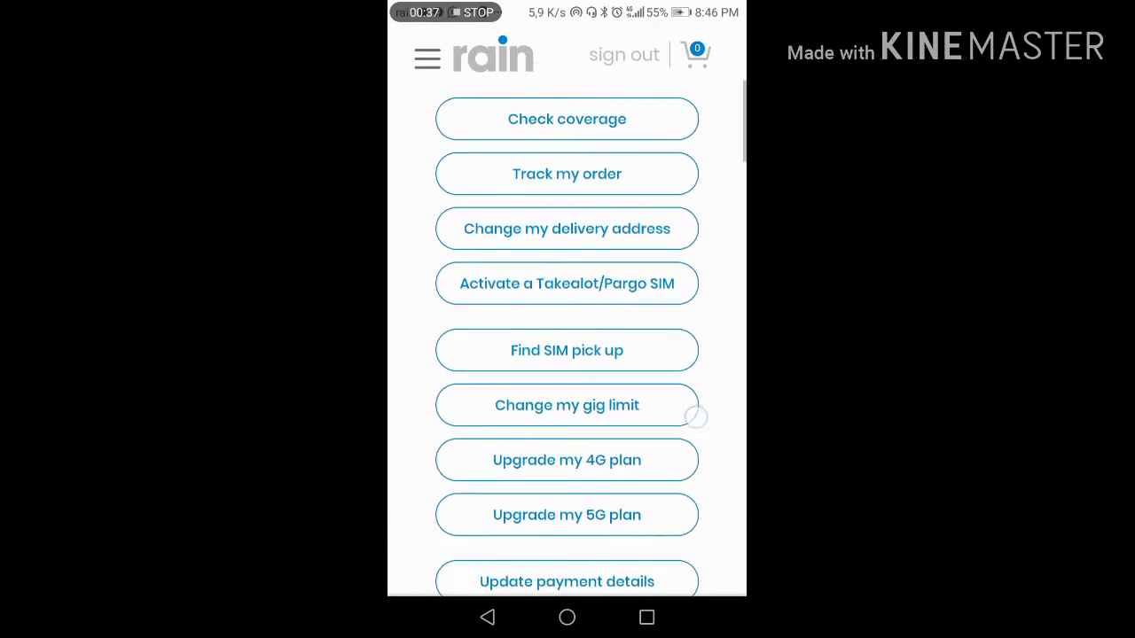
- Scroll the dashboard down to the Raintrevor device card on the 4G home unlimited plan
{"action": "scroll", "scroll_direction": "down", "scroll_amount": 3}
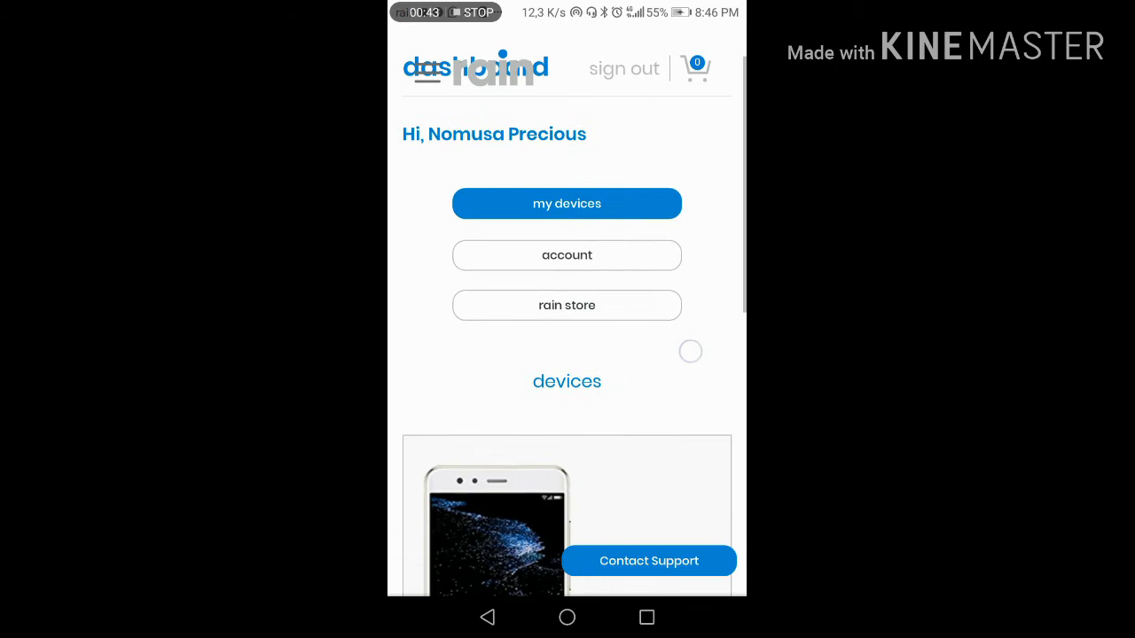
{"action": "scroll", "scroll_direction": "down", "scroll_amount": 3}
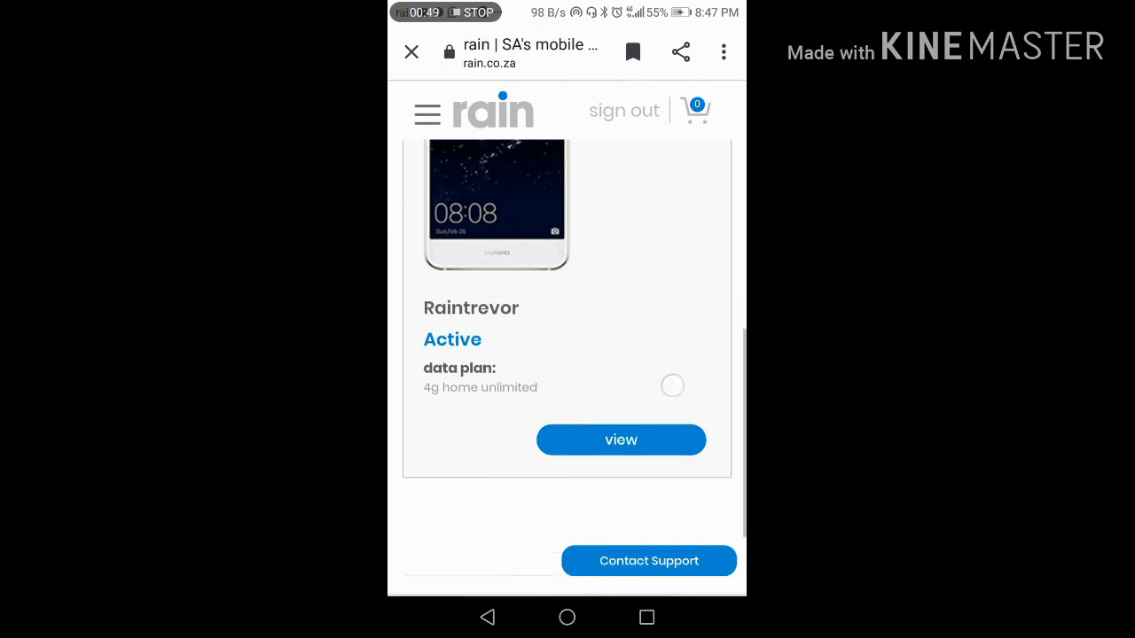
{"action": "left_click", "coordinate": [620, 494]}
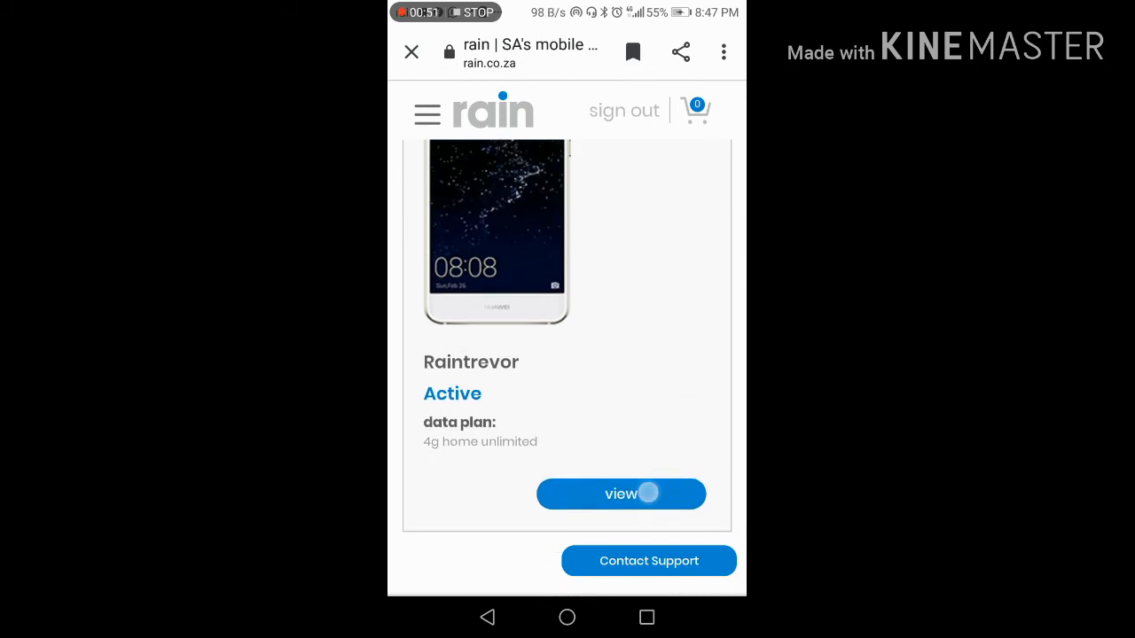
{"action": "left_click", "coordinate": [621, 494]}
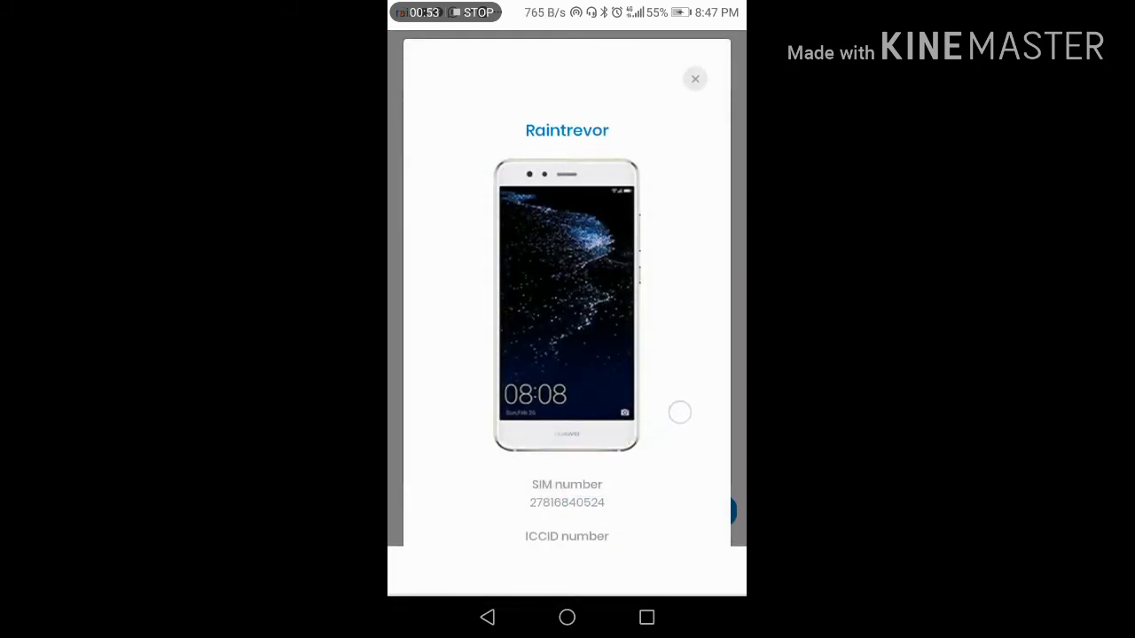
{"action": "scroll", "scroll_direction": "down", "scroll_amount": 3}
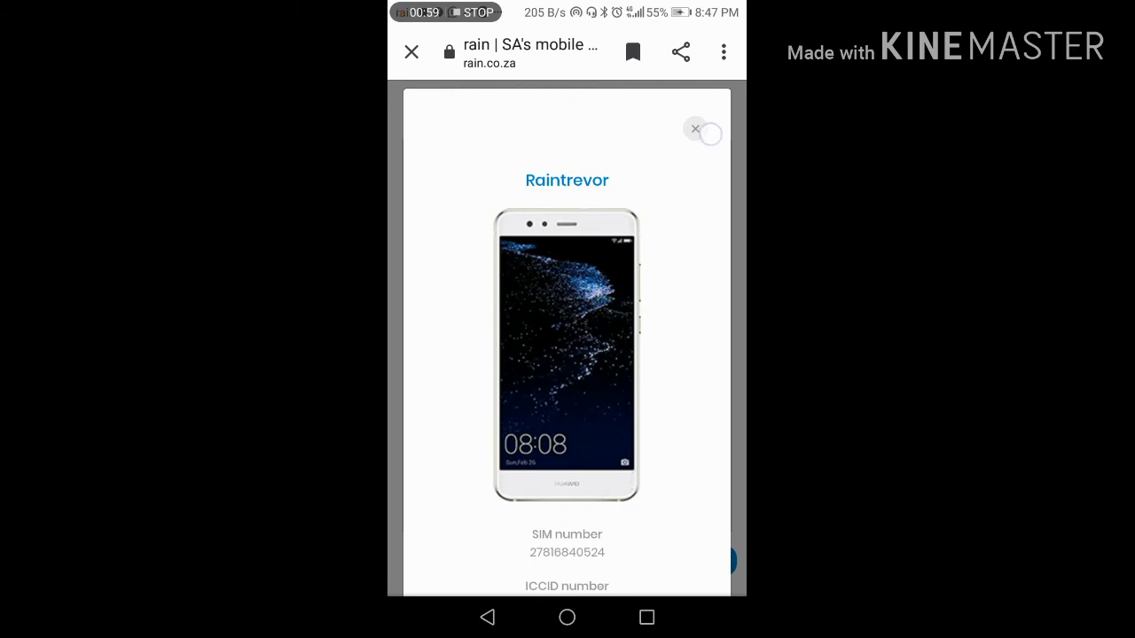
{"action": "left_click", "coordinate": [695, 130]}
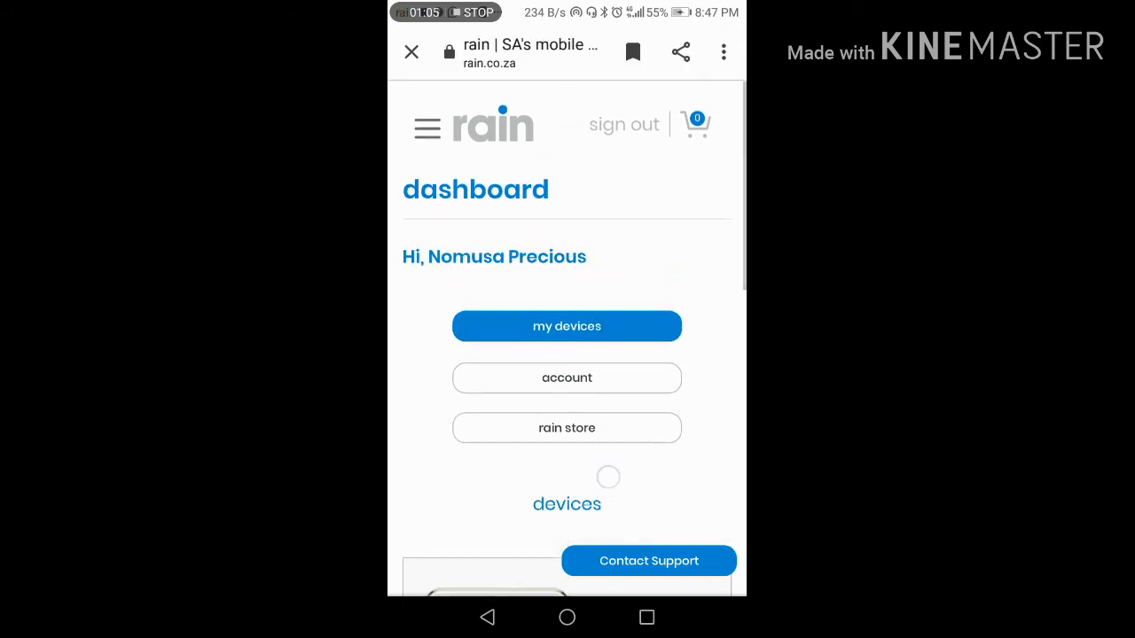
- Open the support page and scroll through its FAQs to the Contact Support button
{"action": "left_click", "coordinate": [648, 560]}
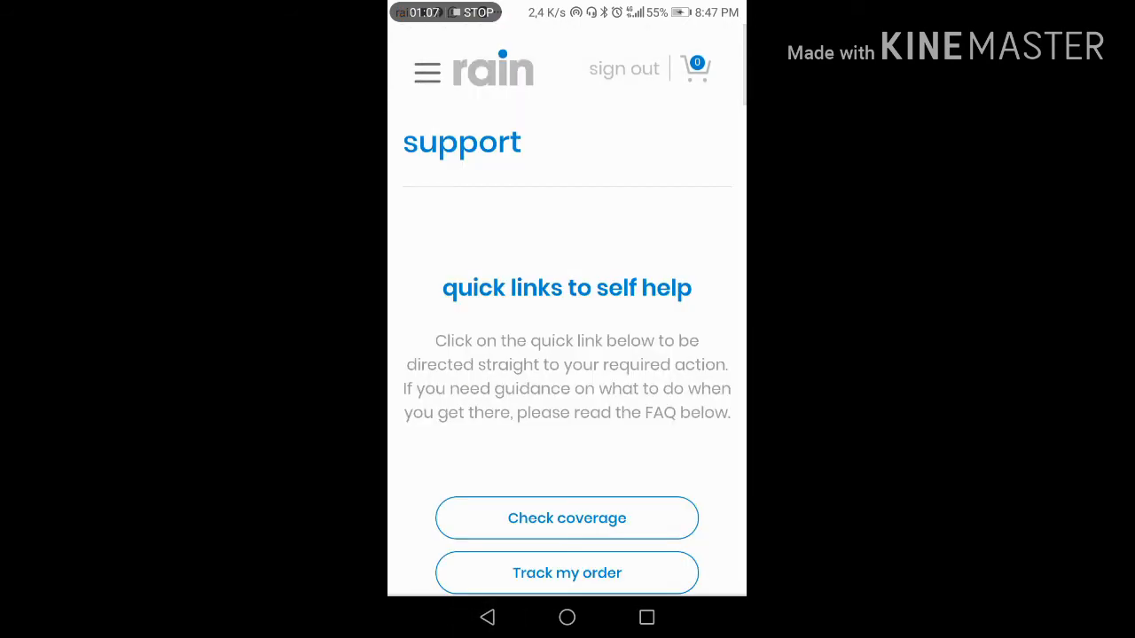
{"action": "scroll", "scroll_direction": "down", "scroll_amount": 3}
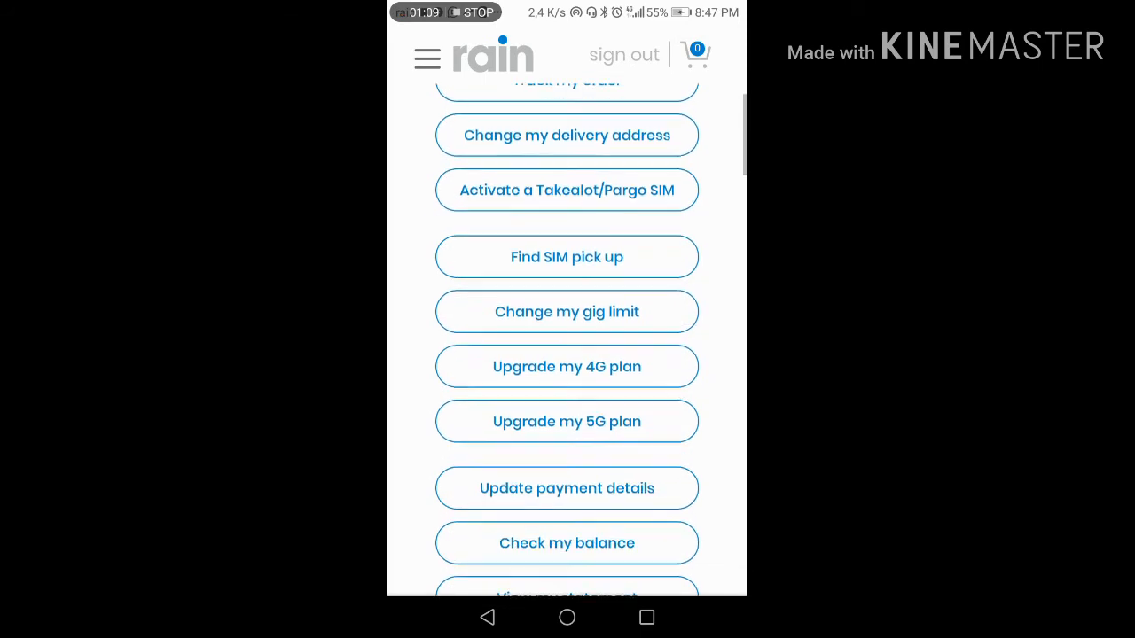
{"action": "scroll", "scroll_direction": "down", "scroll_amount": 3}
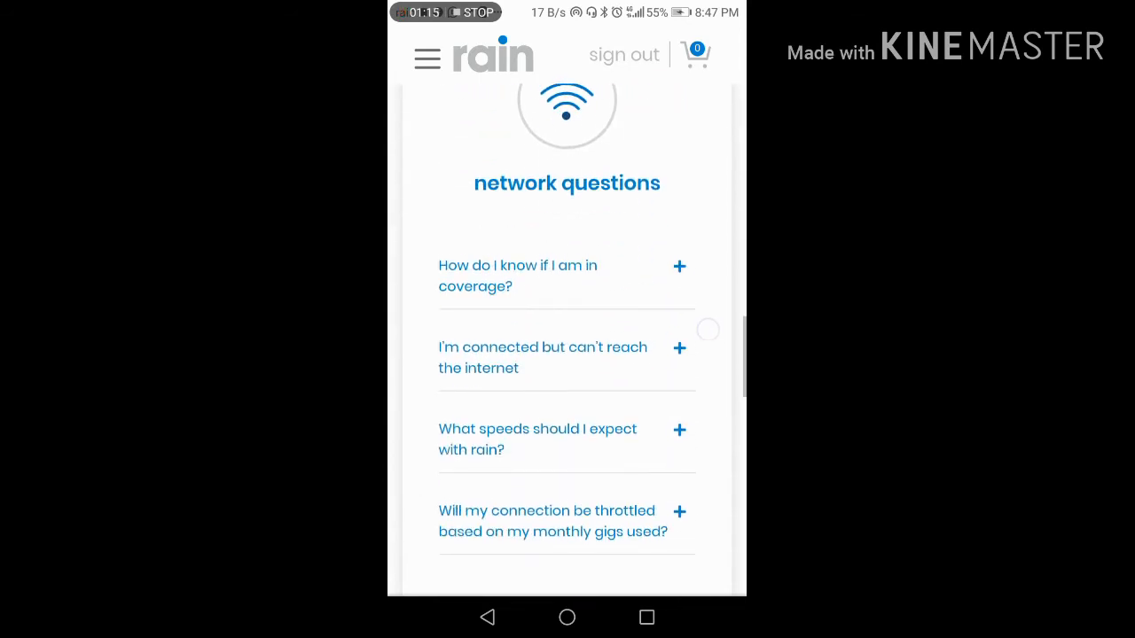
{"action": "scroll", "scroll_direction": "down", "scroll_amount": 3}
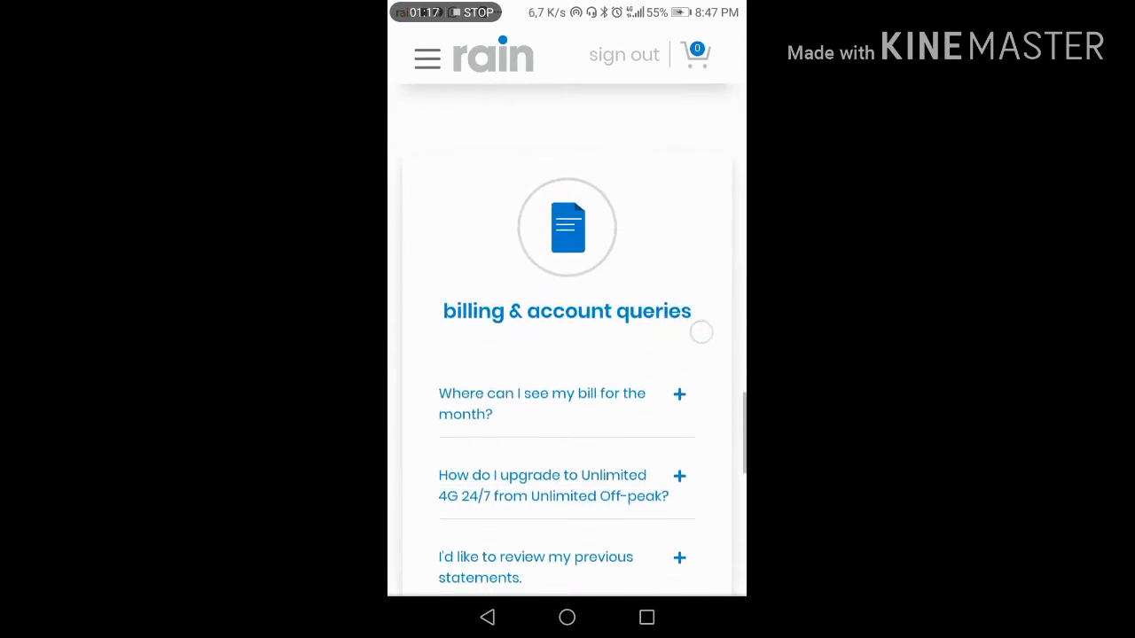
{"action": "scroll", "scroll_direction": "down", "scroll_amount": 3}
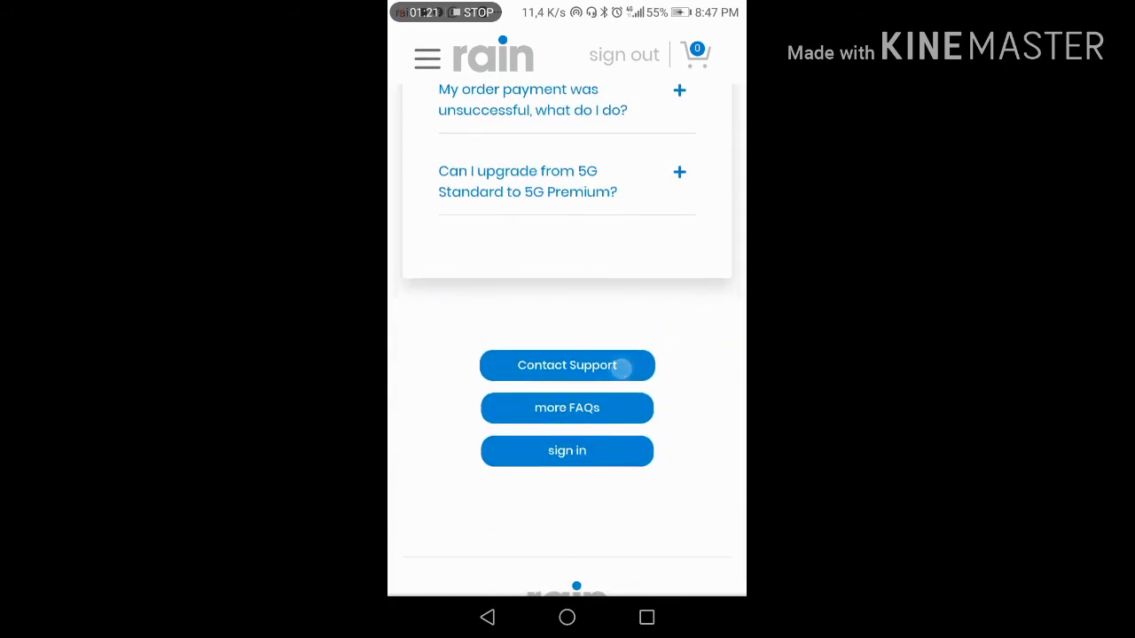
- Open the Contact Support form and select 4G as the service
{"action": "left_click", "coordinate": [567, 365]}
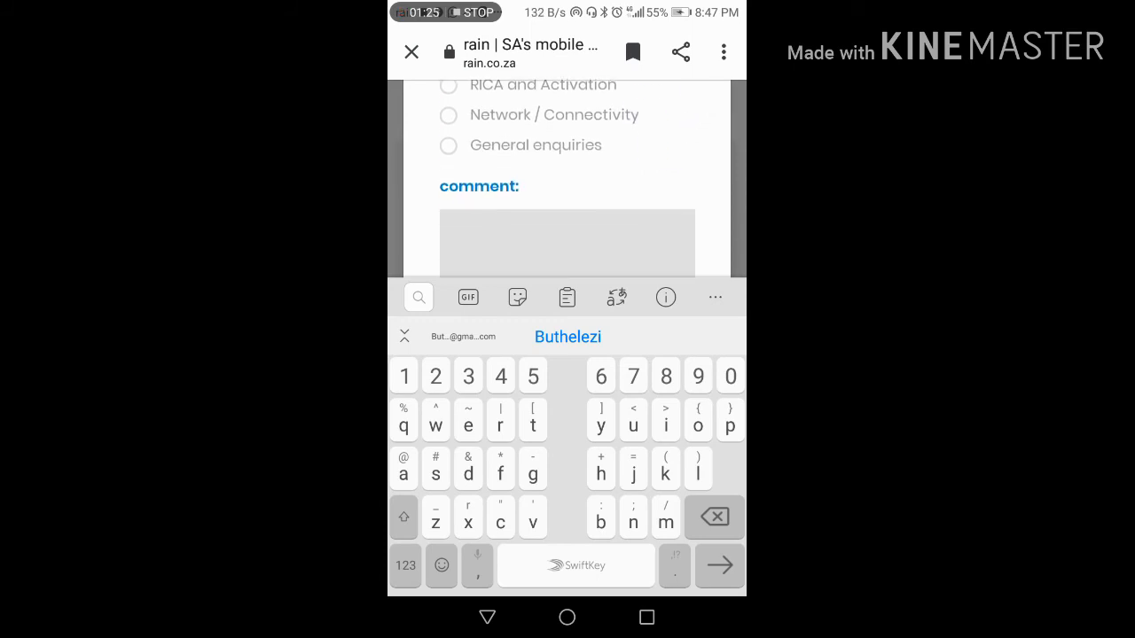
{"action": "scroll", "scroll_direction": "up", "scroll_amount": 3}
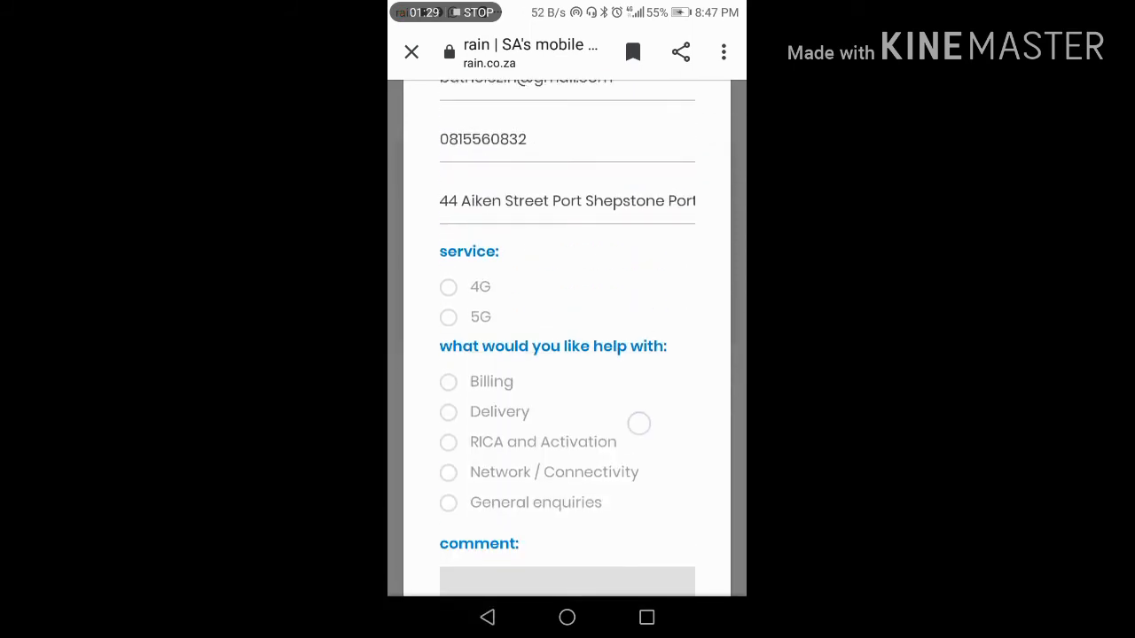
{"action": "left_click", "coordinate": [448, 286]}
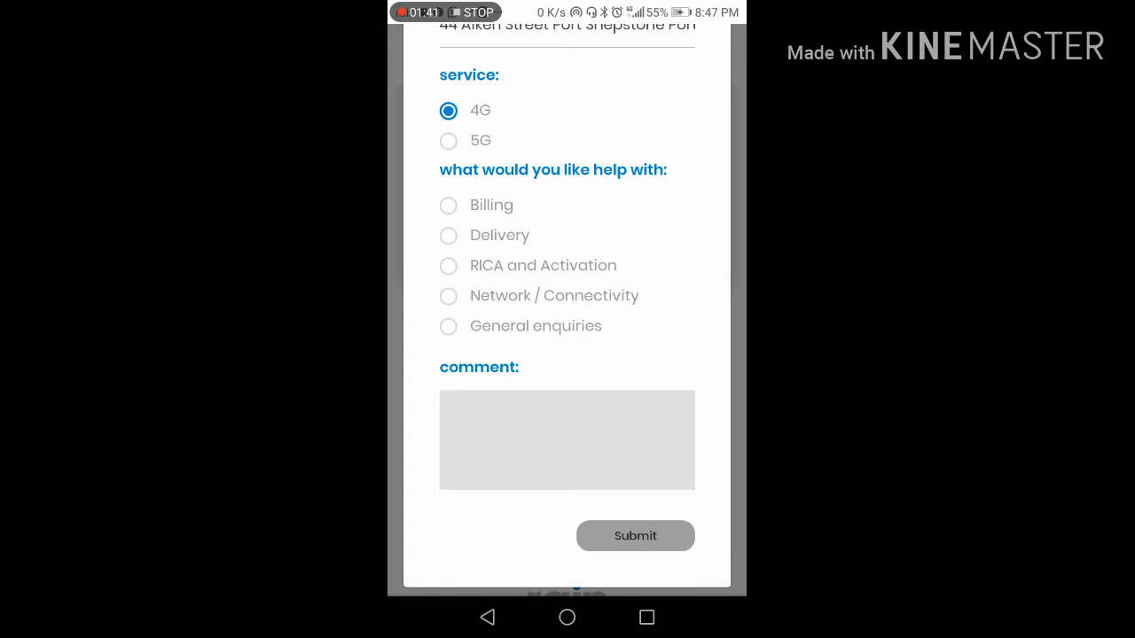
- Select 'General enquiries' as the help topic and activate the comment box
{"action": "left_click", "coordinate": [448, 326]}
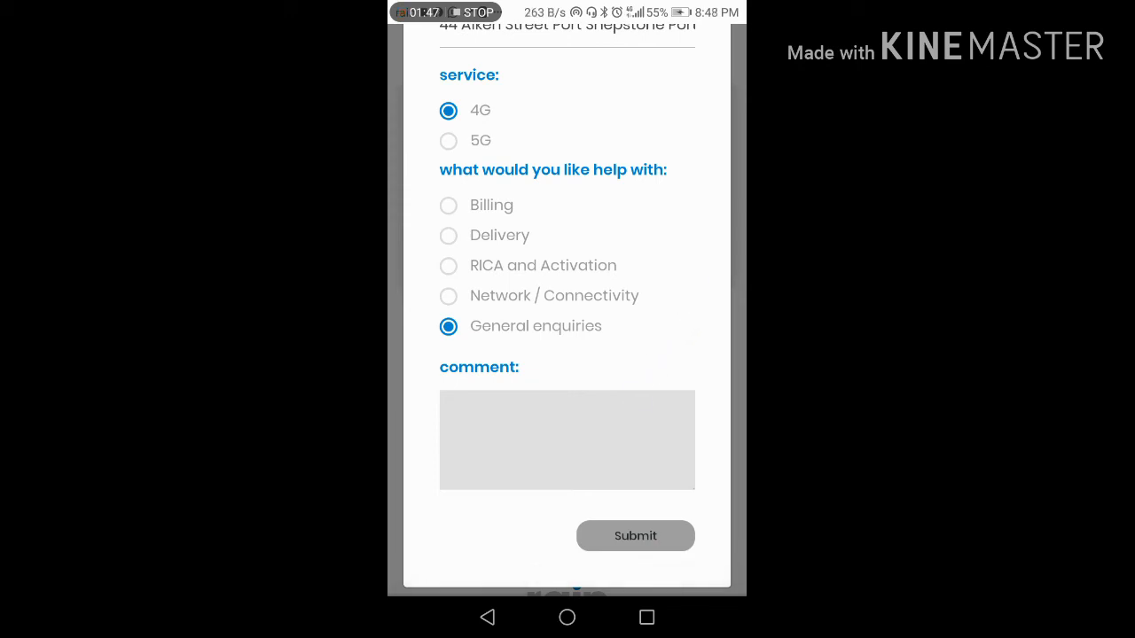
{"action": "left_click", "coordinate": [567, 439]}
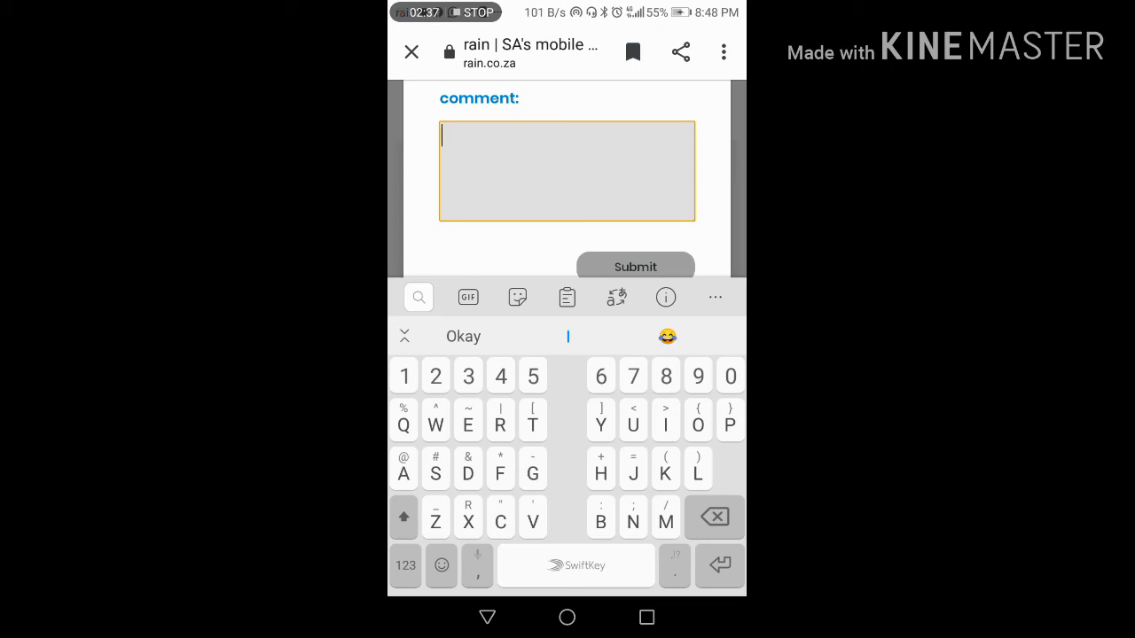
- Hide the keyboard and close the let's investigate form with the X
{"action": "left_click", "coordinate": [638, 186]}
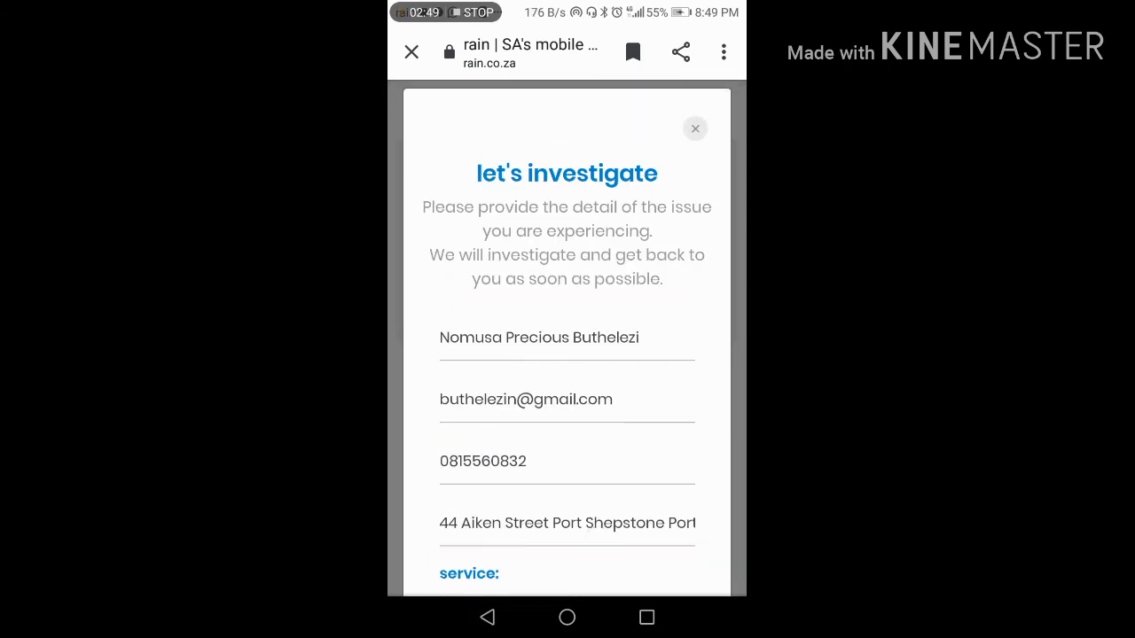
{"action": "left_click", "coordinate": [696, 129]}
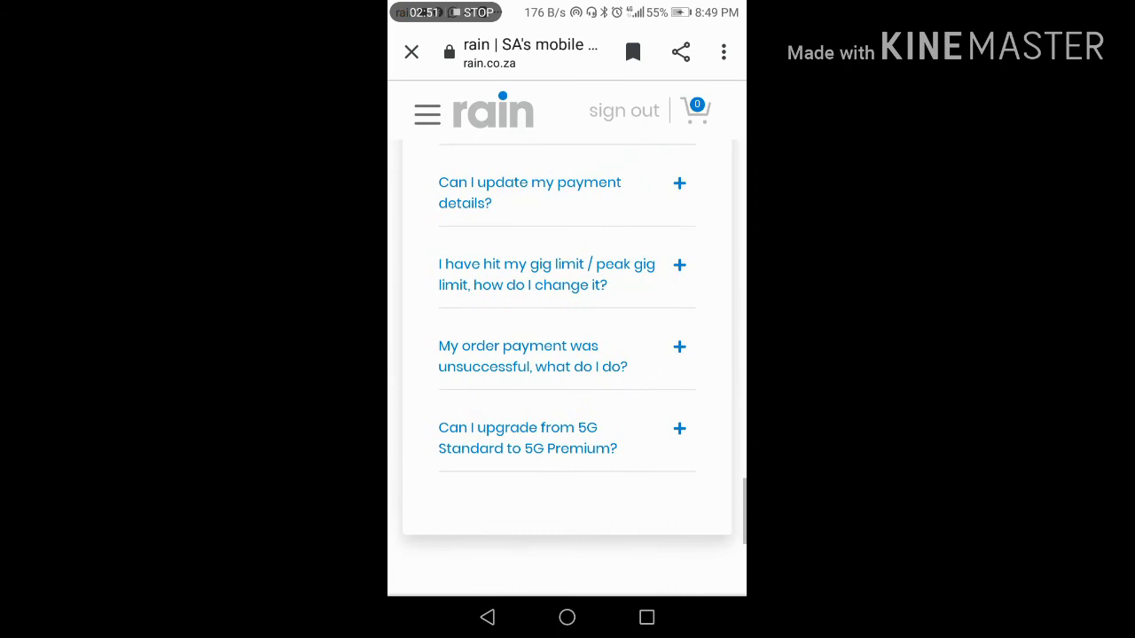
{"action": "scroll", "scroll_direction": "up", "scroll_amount": 3}
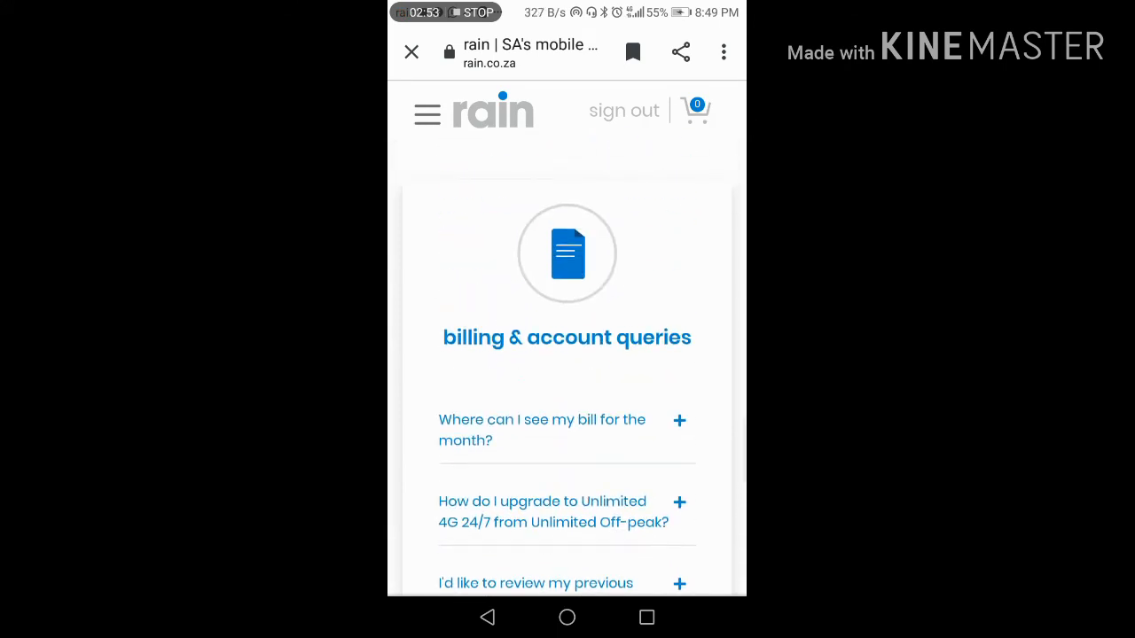